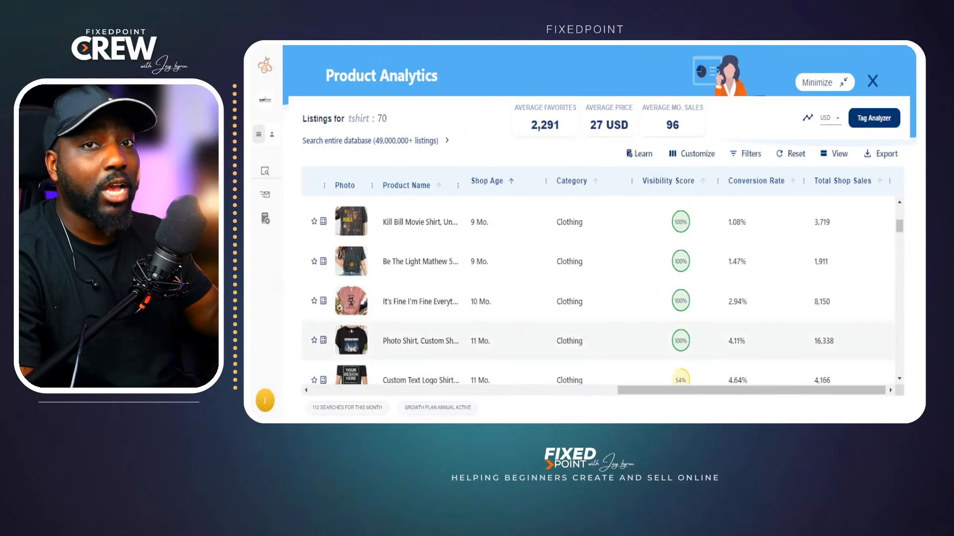
mouse_move(314, 300)
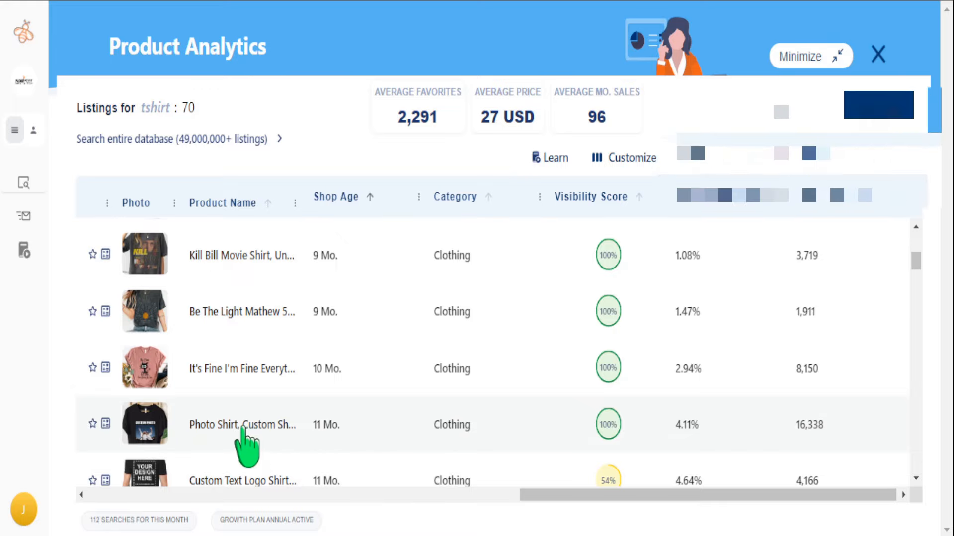
Review the Photo Shirt listing's details (4.11% conversion), then close the panel.
click(242, 426)
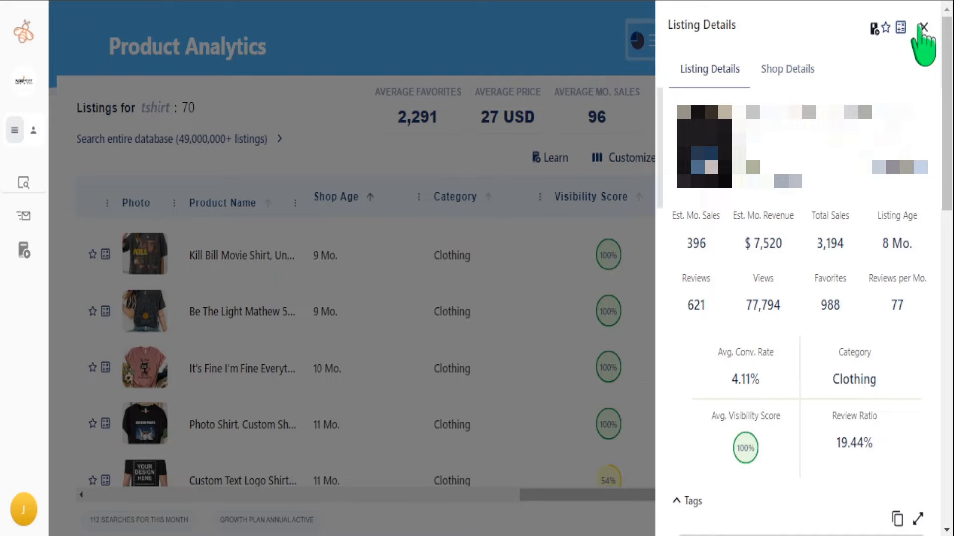
click(924, 26)
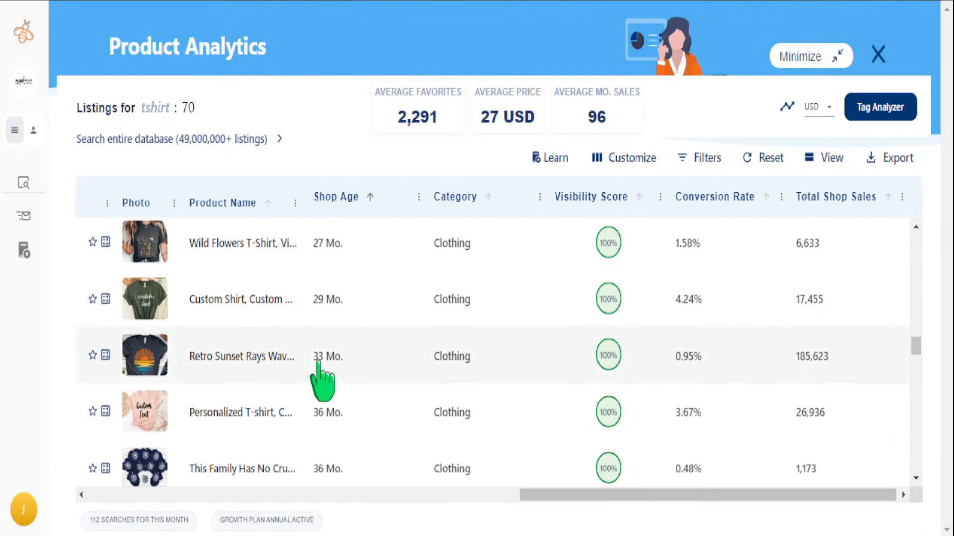
mouse_move(814, 375)
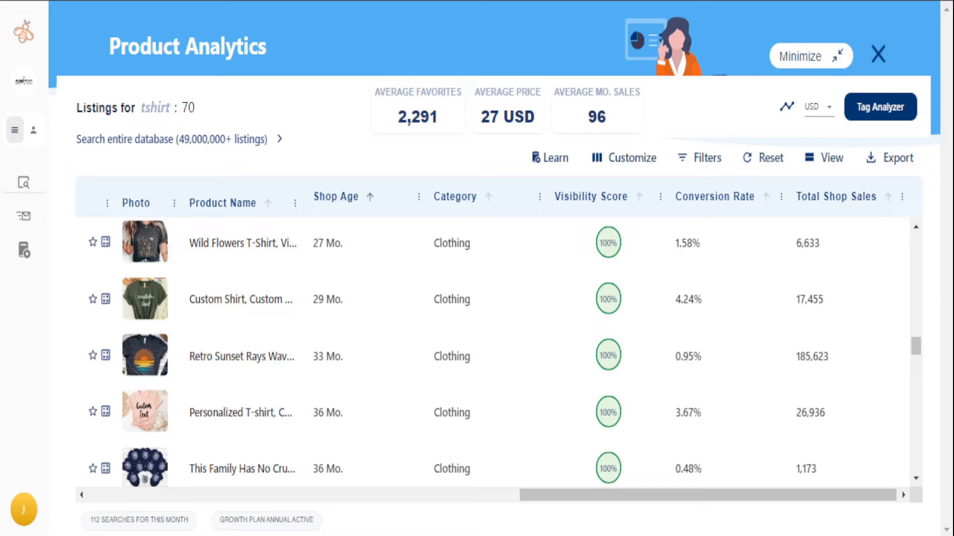
mouse_move(819, 365)
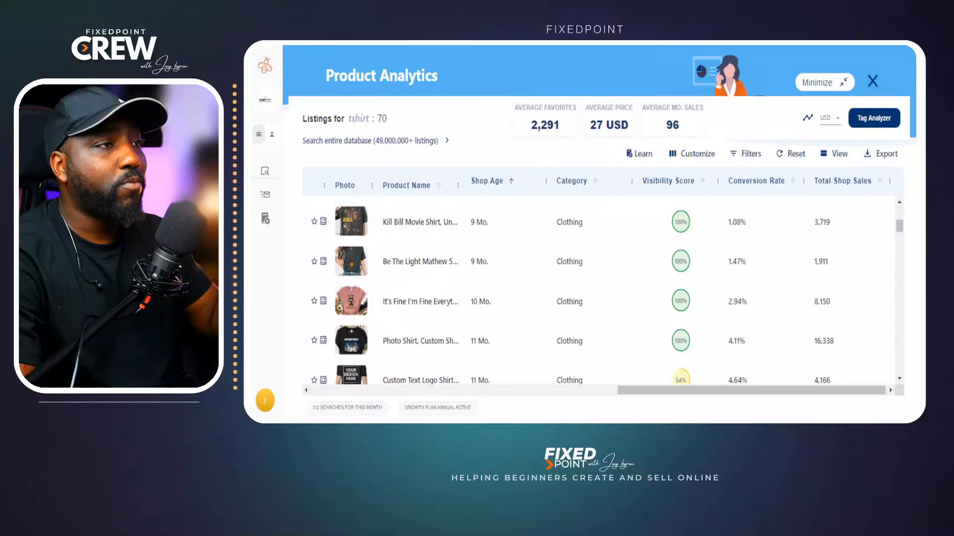
Scroll down the results table toward the Retro Sunset Rays listing (0.95% conversion).
scroll(down, 3)
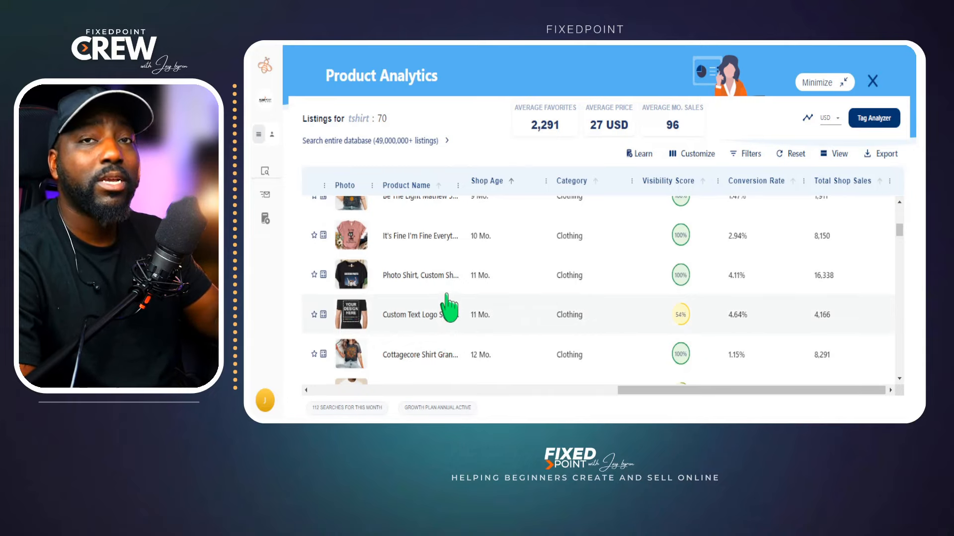
scroll(down, 3)
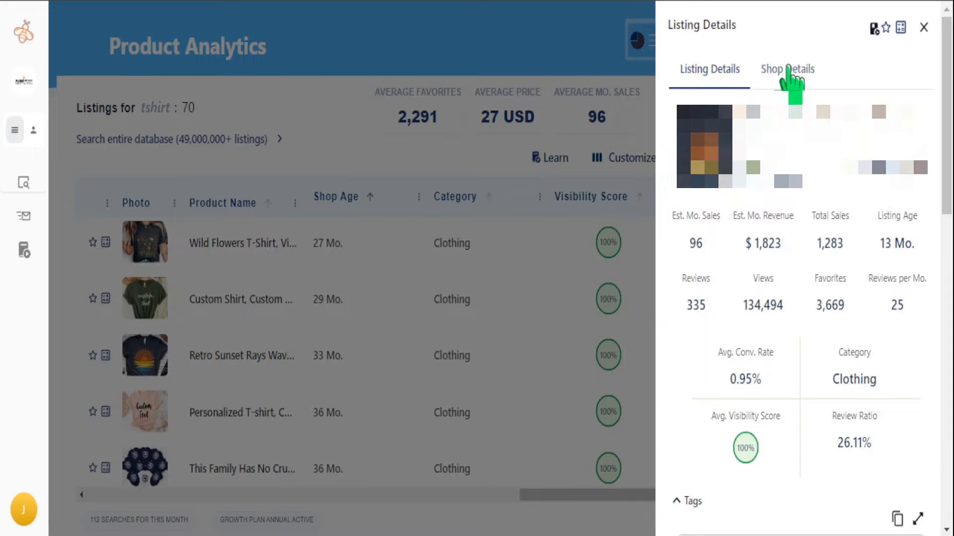
Check the 33-month shop's stats in Shop Details and analyze all its listings.
click(787, 69)
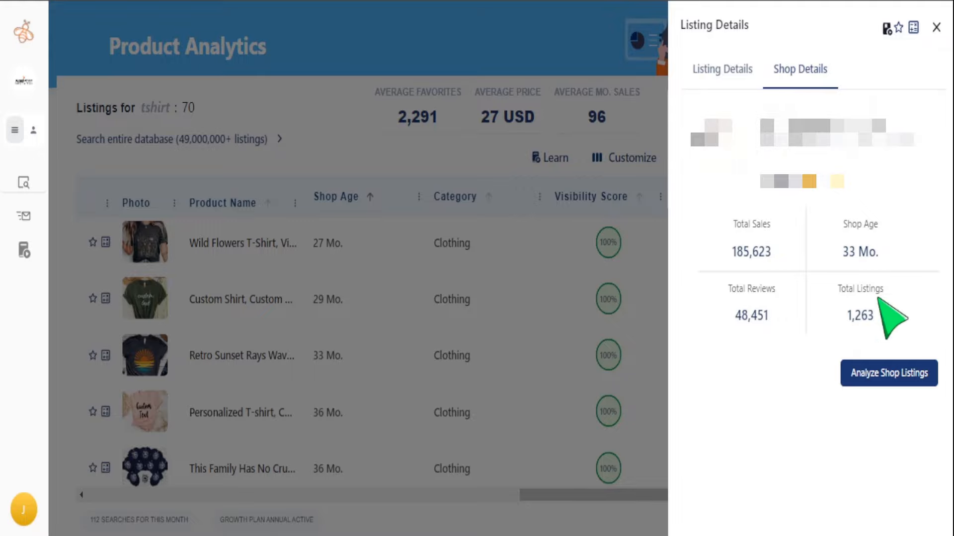
mouse_move(864, 356)
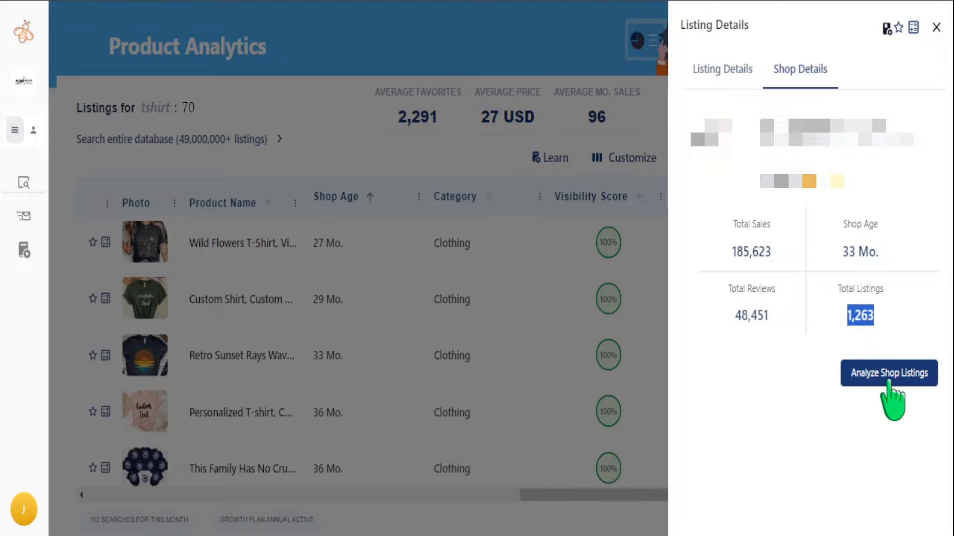
click(888, 372)
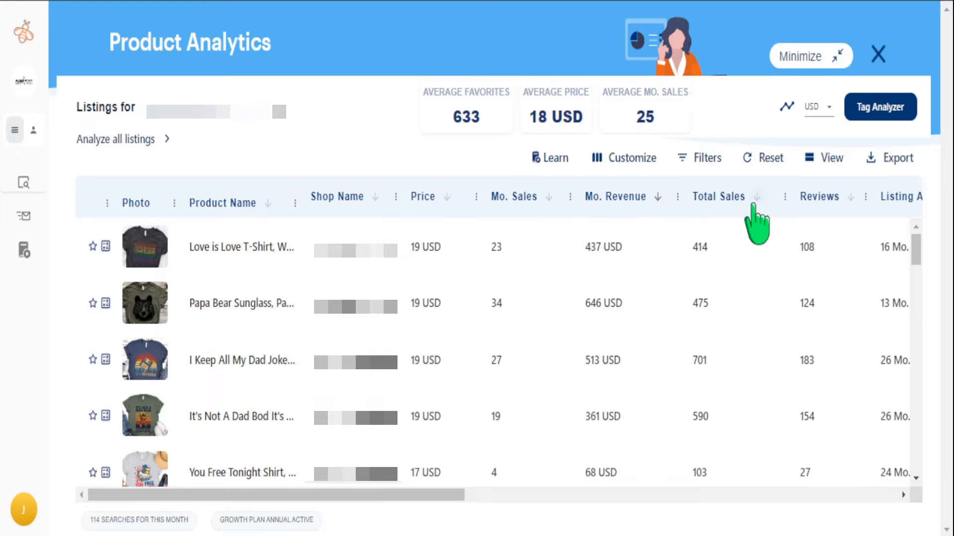
mouse_move(760, 208)
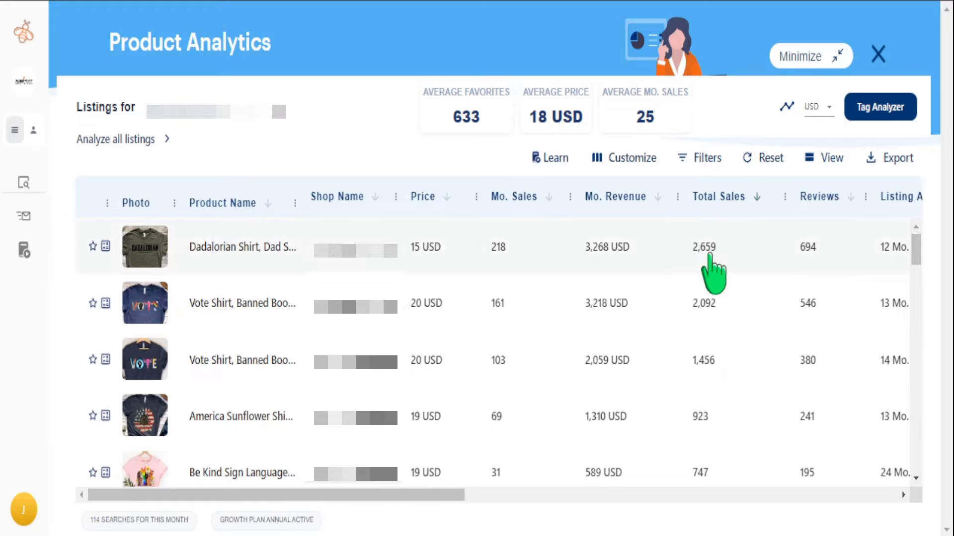
mouse_move(639, 419)
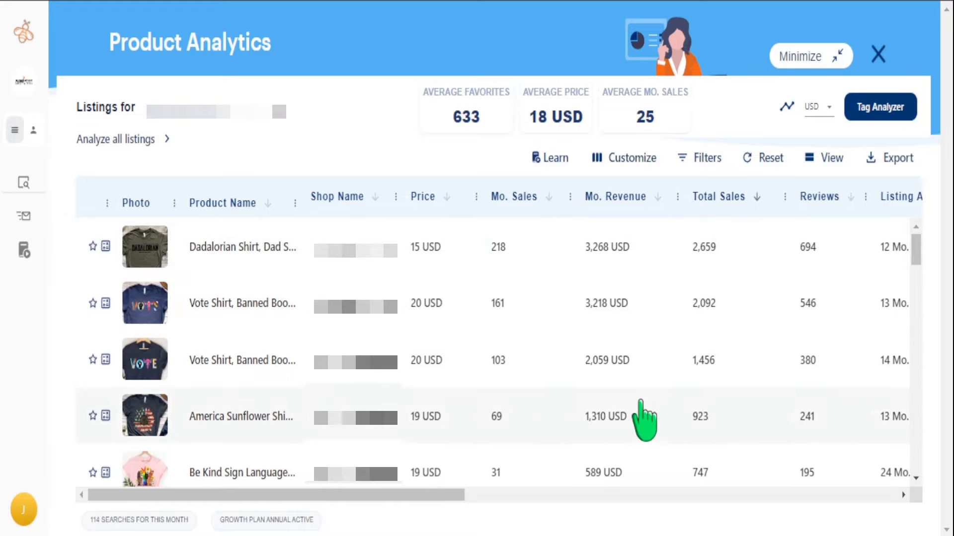
Browse the sales-ranked listings from best sellers down to low-selling and zero-sale tees.
scroll(down, 3)
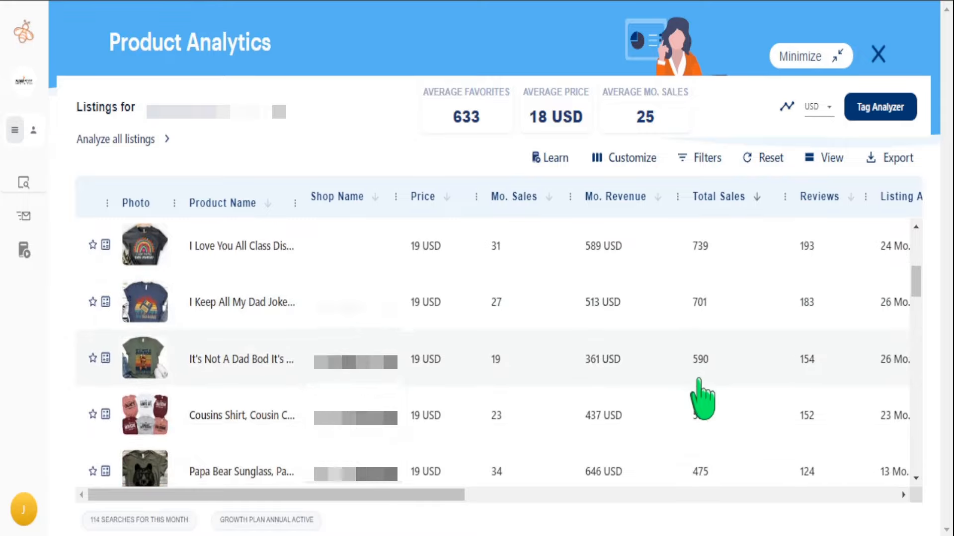
scroll(down, 3)
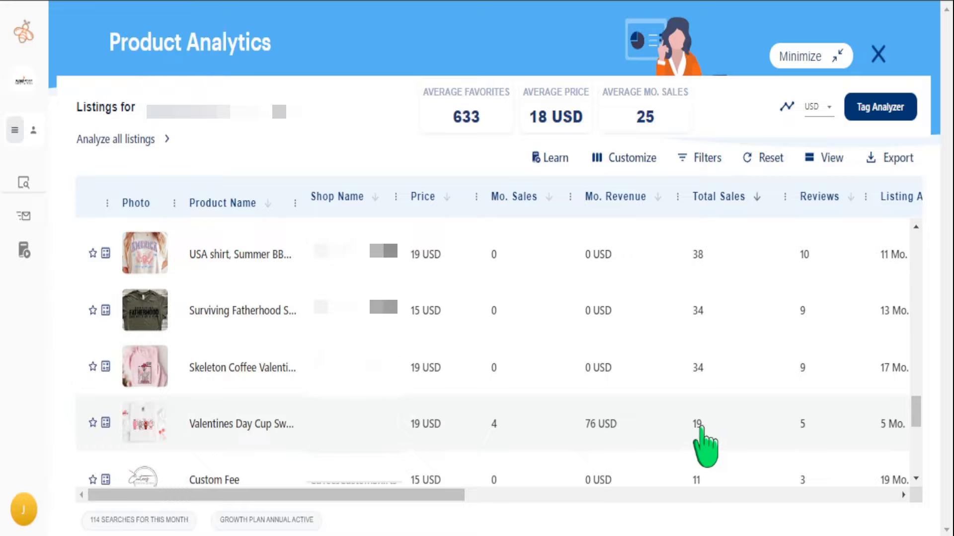
scroll(down, 3)
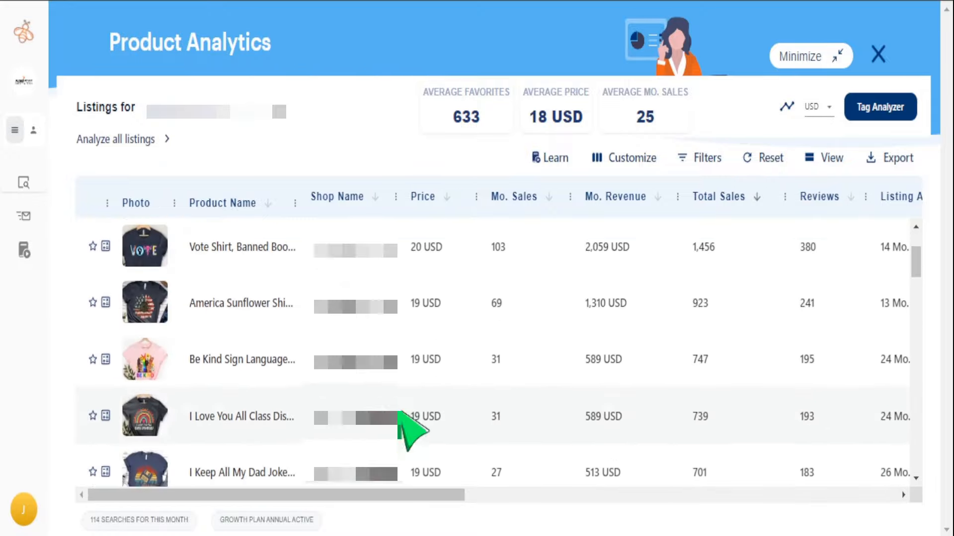
scroll(down, 3)
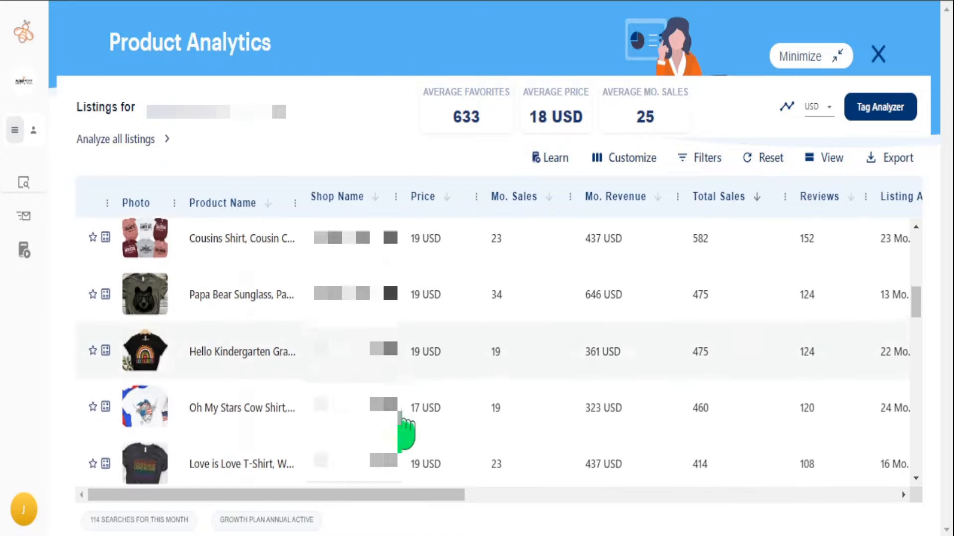
scroll(down, 3)
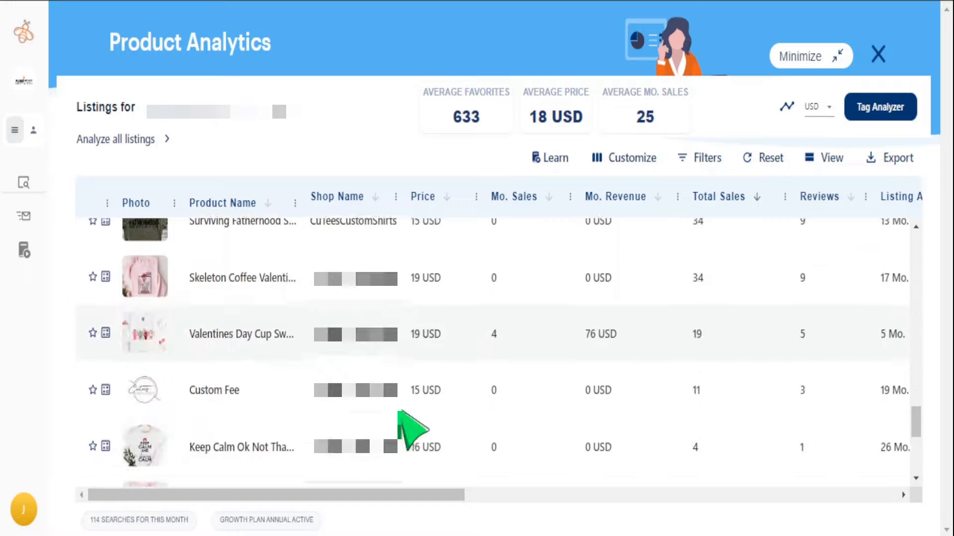
scroll(down, 3)
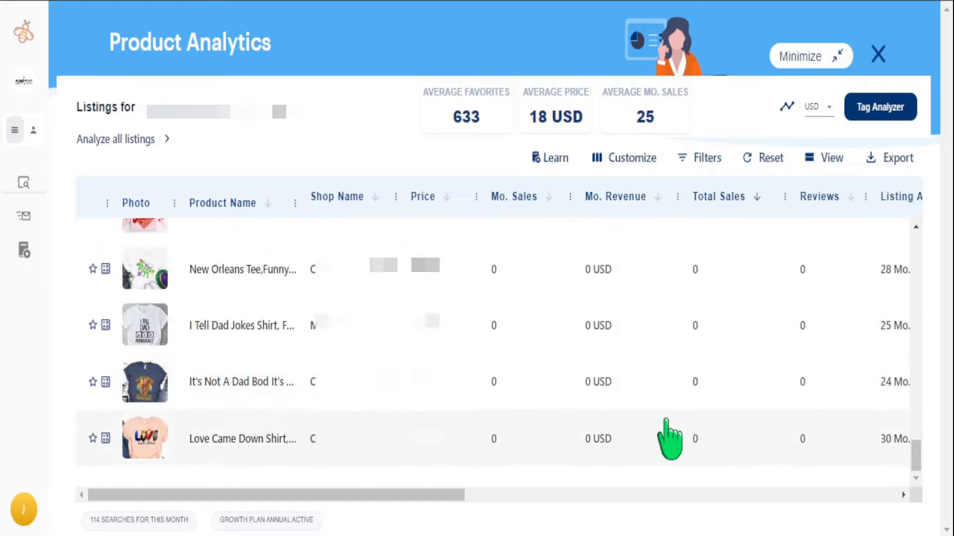
scroll(down, 3)
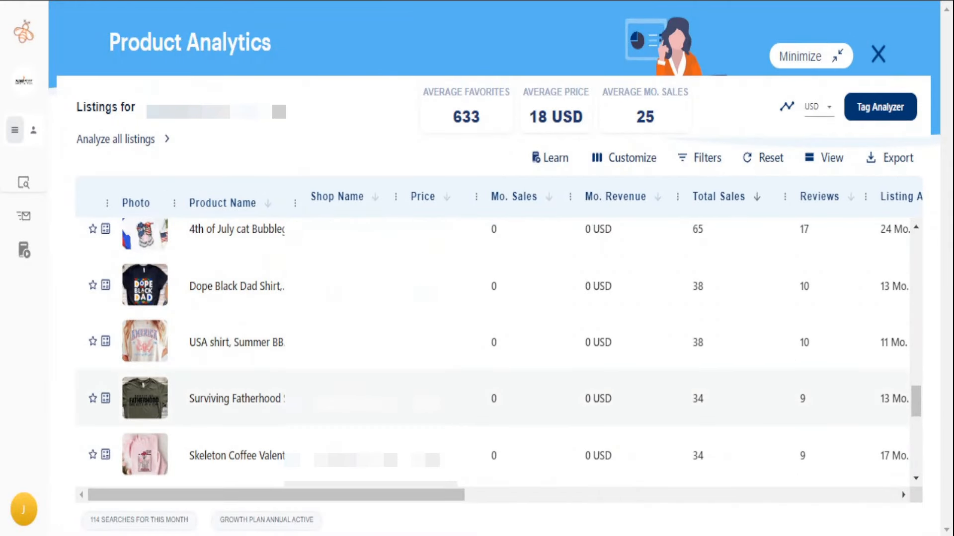
Widen the Product Name column with the Dadalorian Shirt (2,659 sales) in view.
scroll(down, 3)
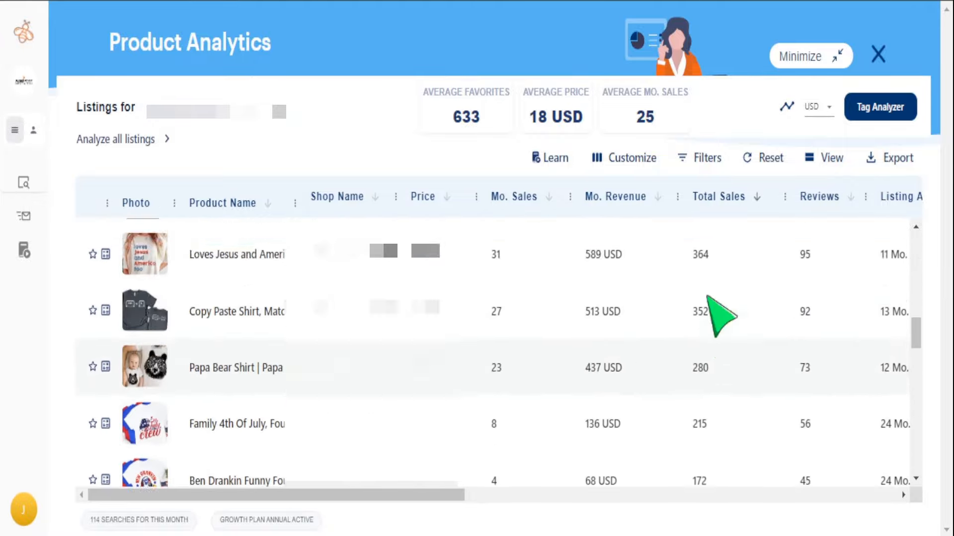
click(718, 196)
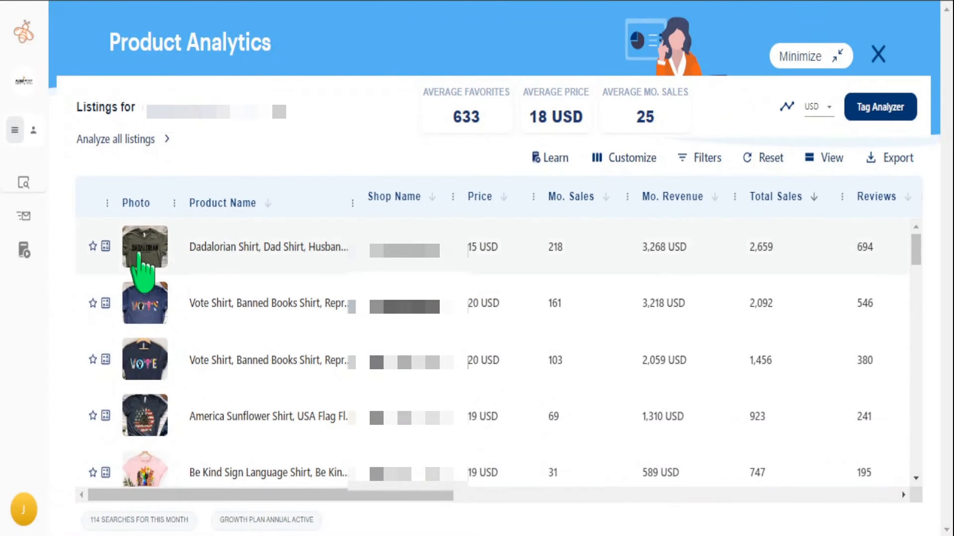
mouse_move(141, 472)
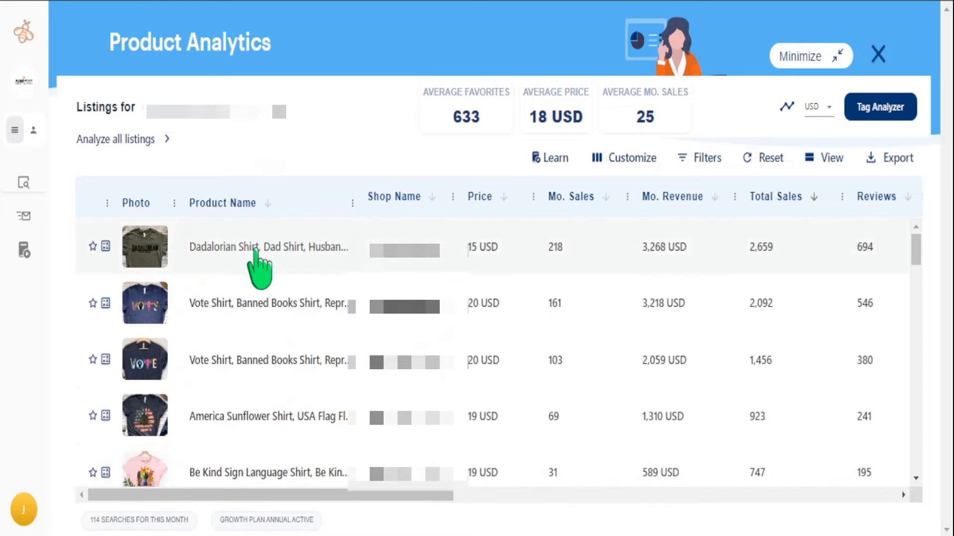
mouse_move(144, 247)
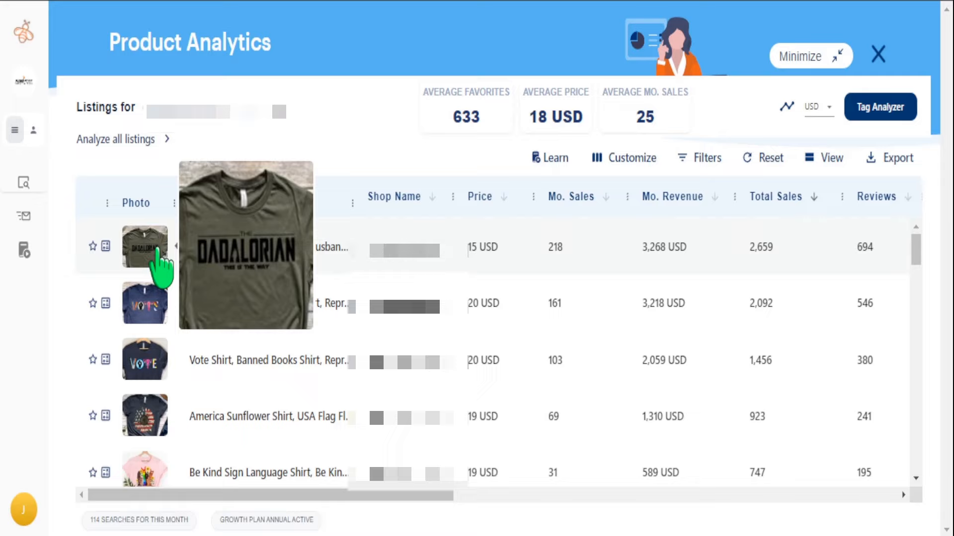
mouse_move(262, 251)
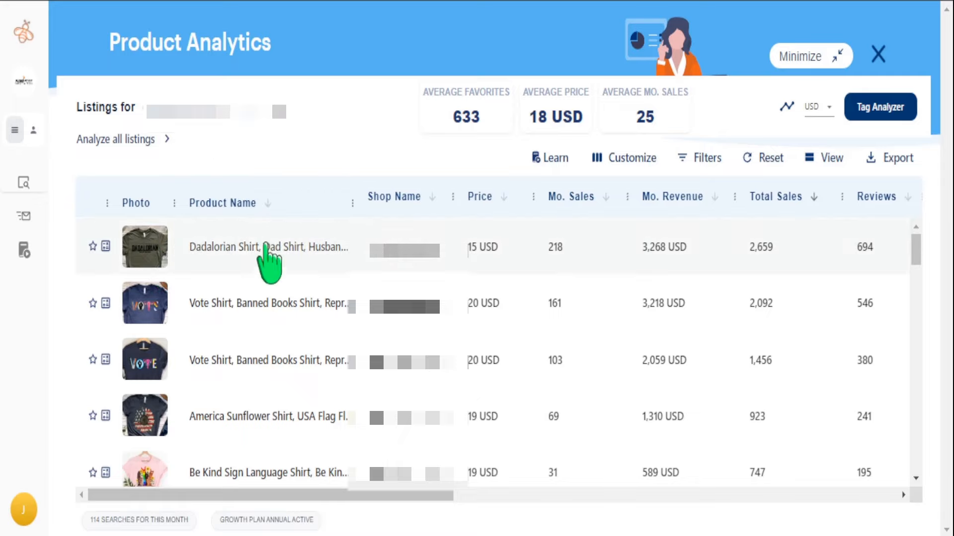
scroll(down, 3)
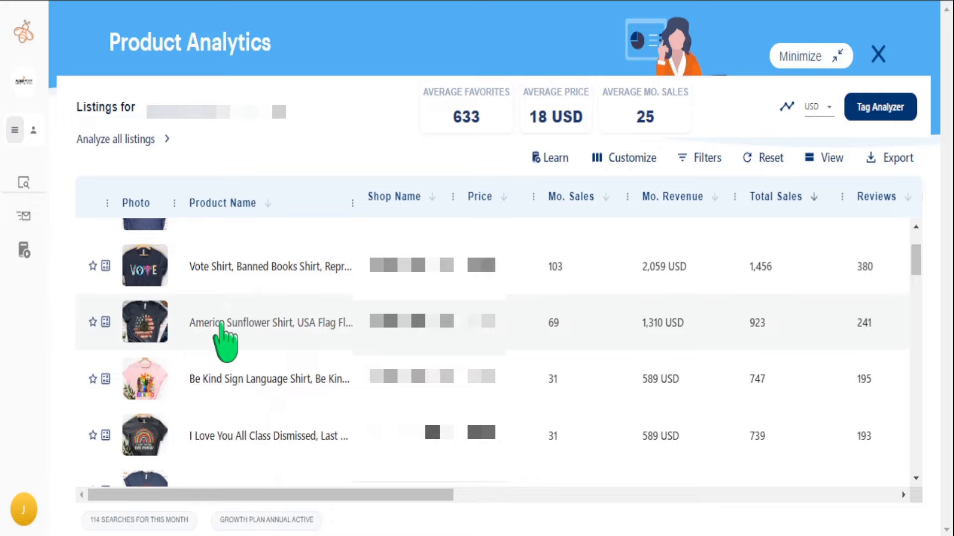
mouse_move(238, 334)
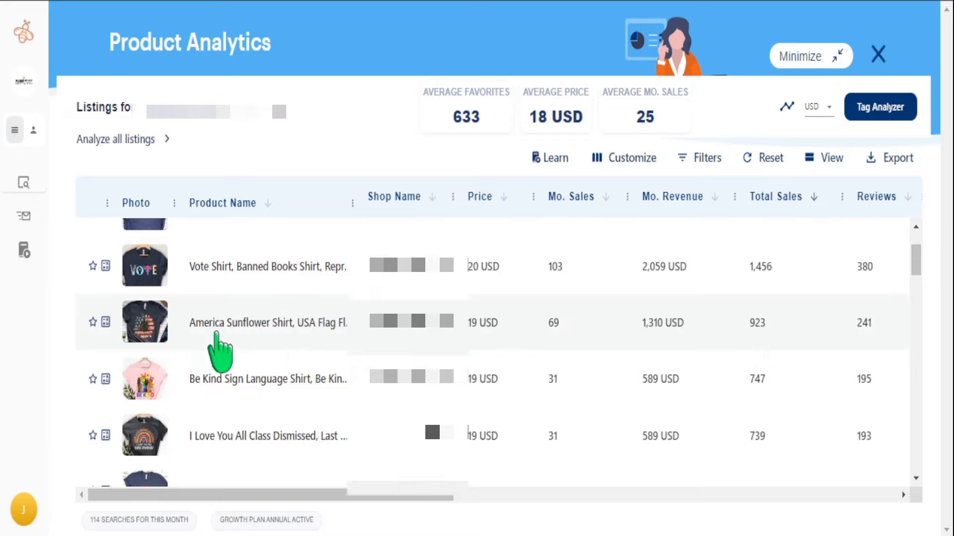
mouse_move(210, 342)
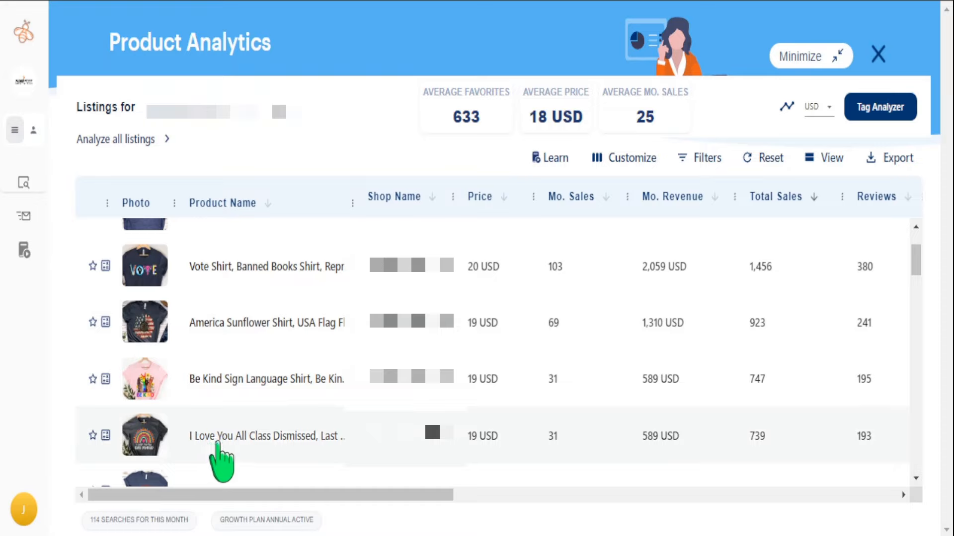
mouse_move(766, 462)
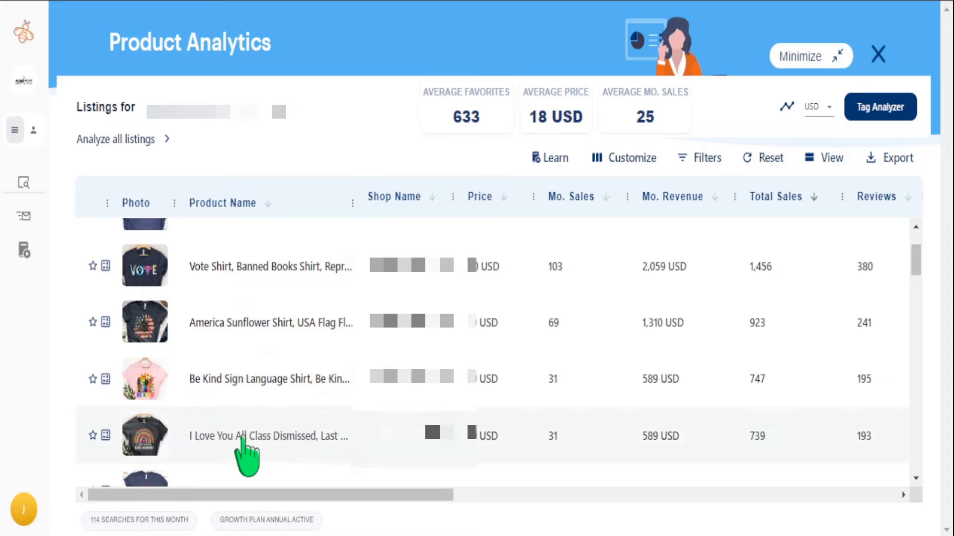
mouse_move(145, 433)
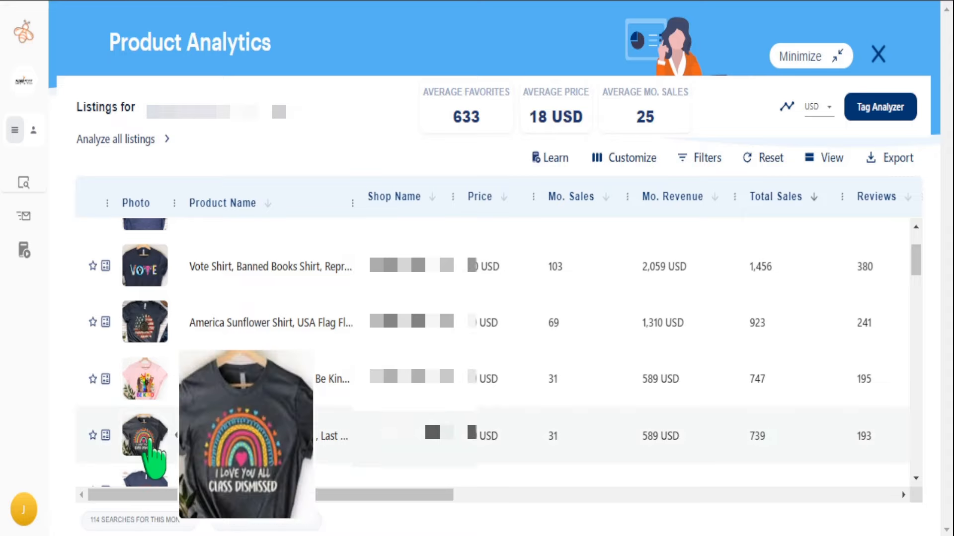